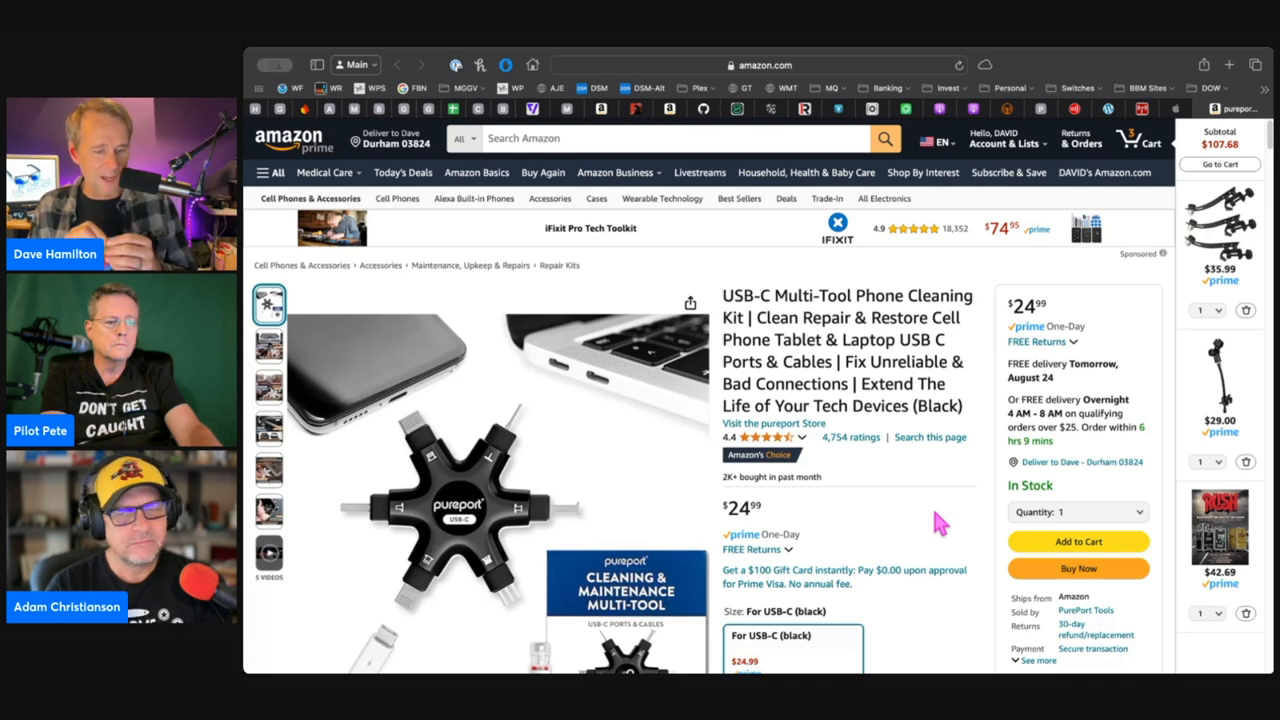
# Step: Toggle the PurePort multi-tool between its Lightning connector and USB-C (black) versions
pyautogui.scroll(-3)
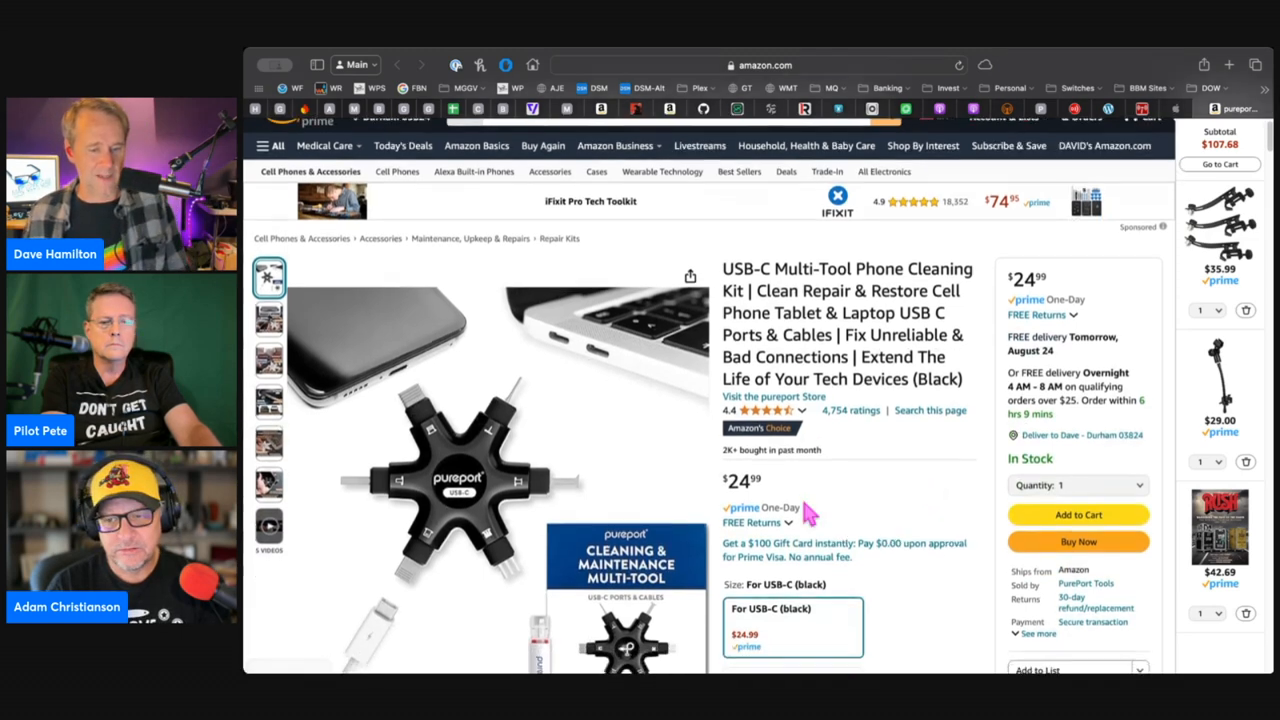
pyautogui.scroll(-3)
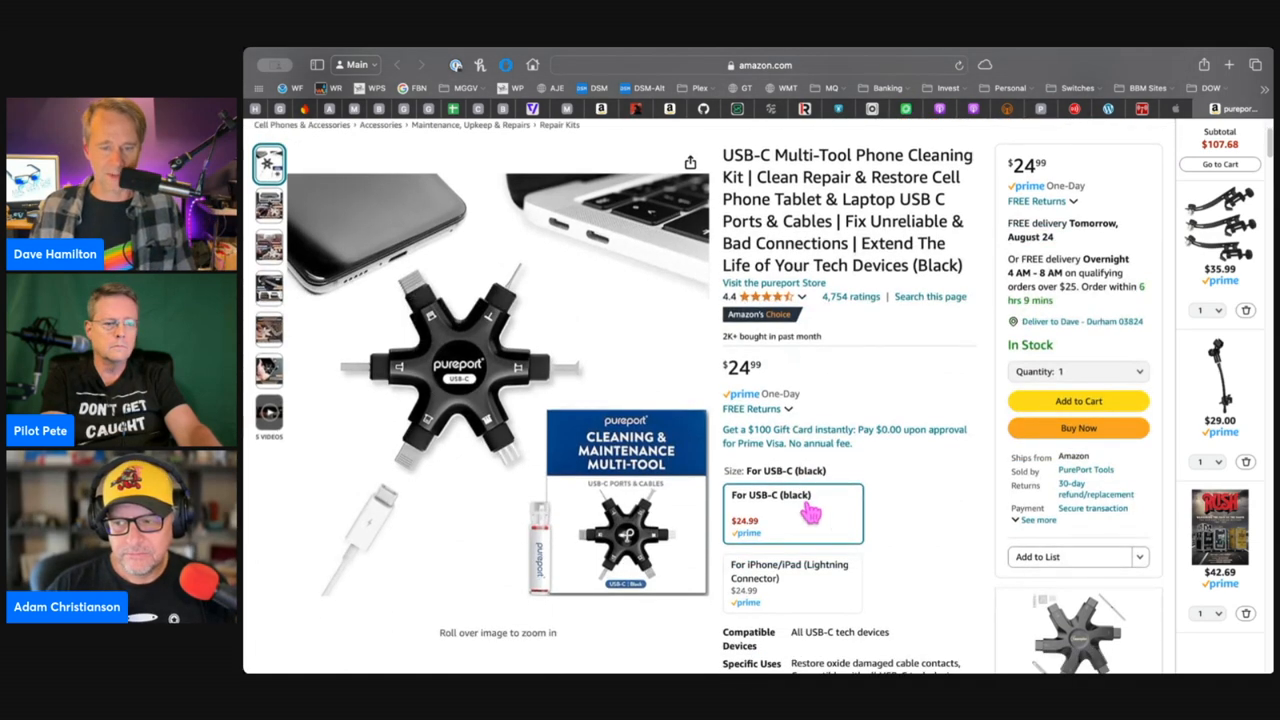
pyautogui.moveTo(898, 577)
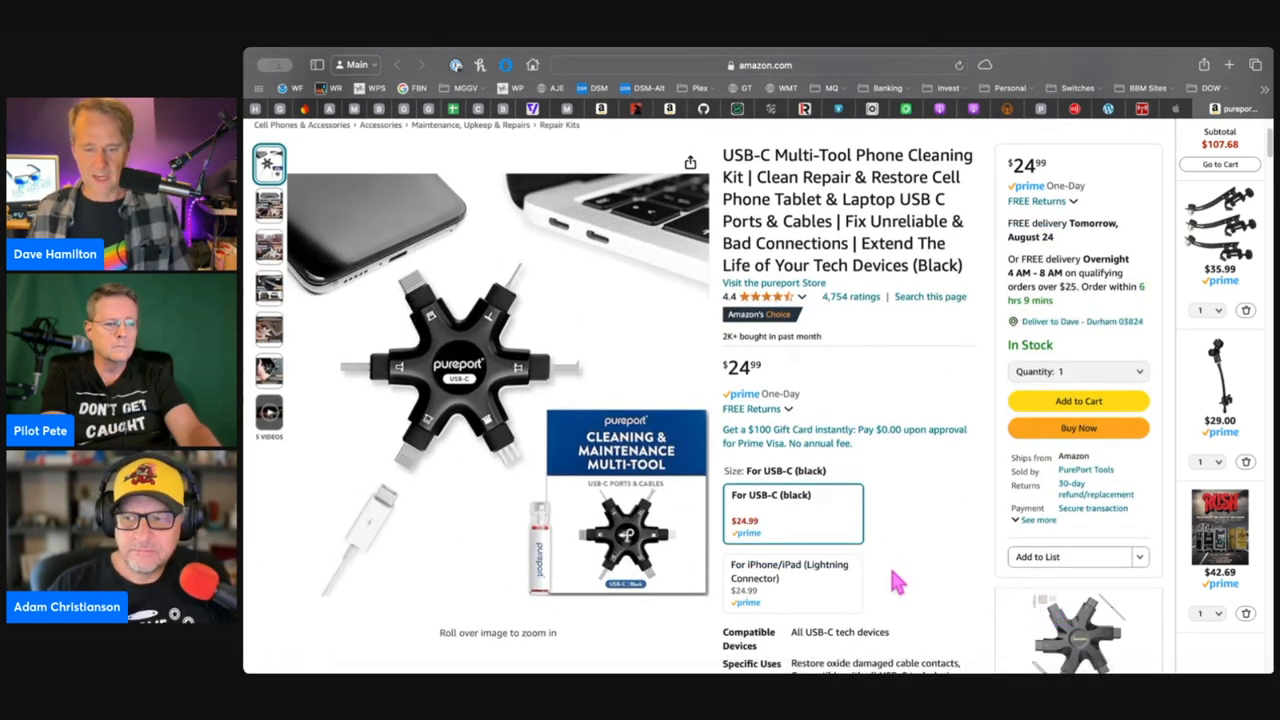
pyautogui.click(792, 578)
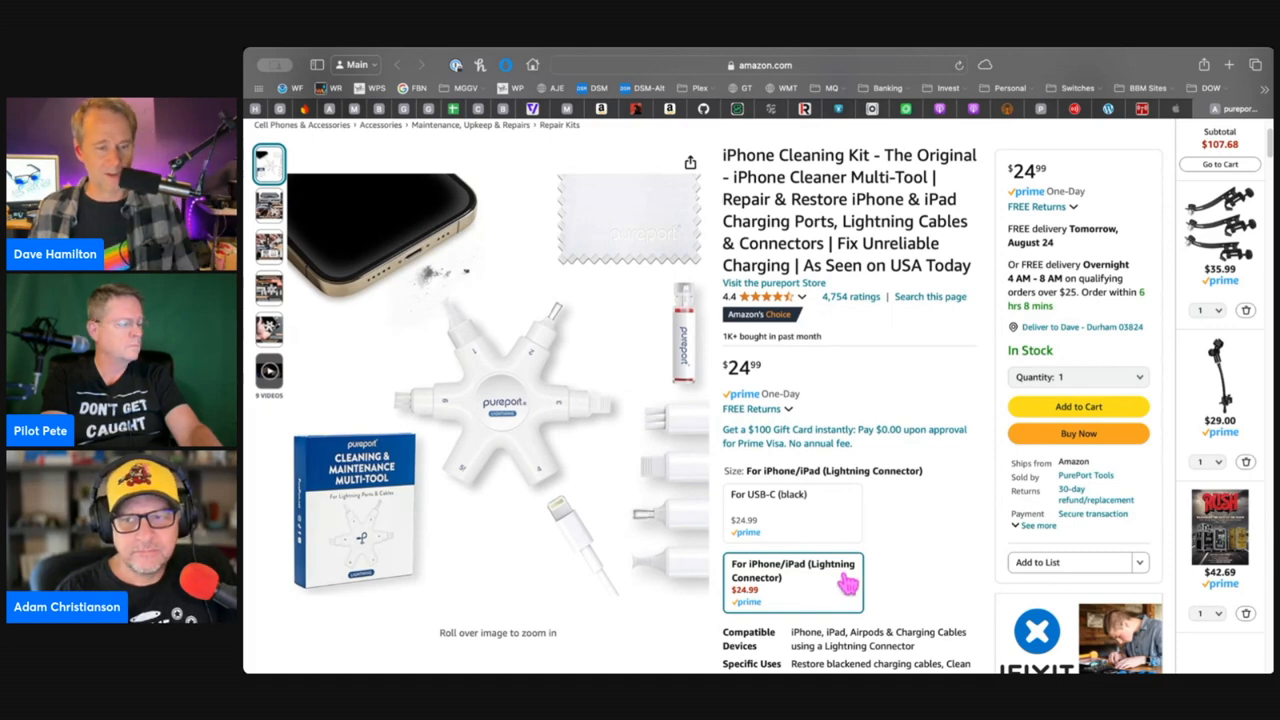
pyautogui.click(792, 511)
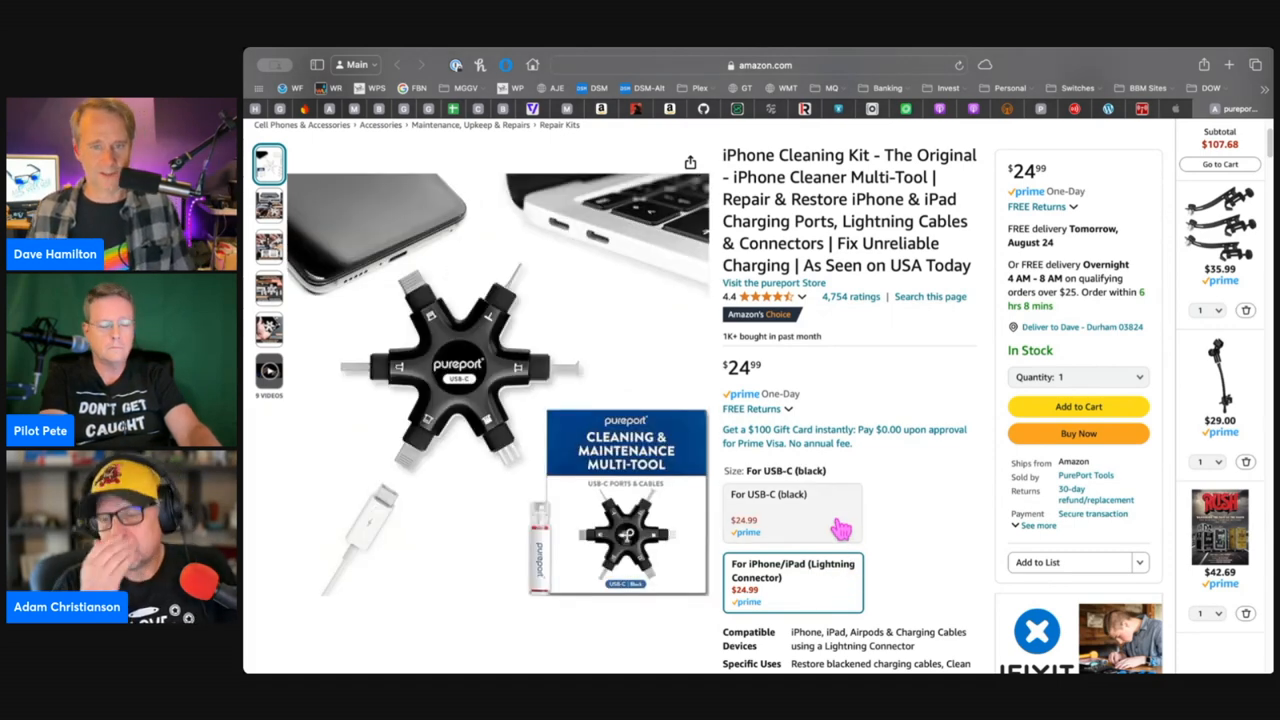
pyautogui.click(792, 582)
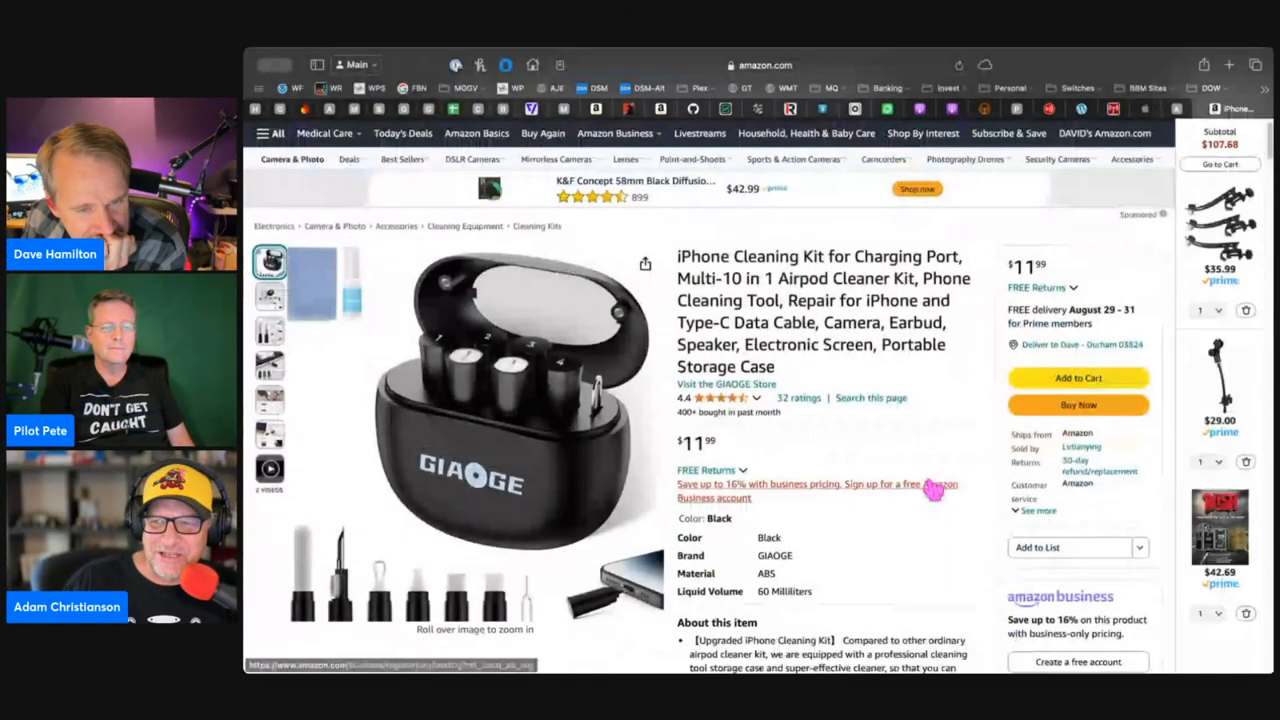
pyautogui.scroll(-3)
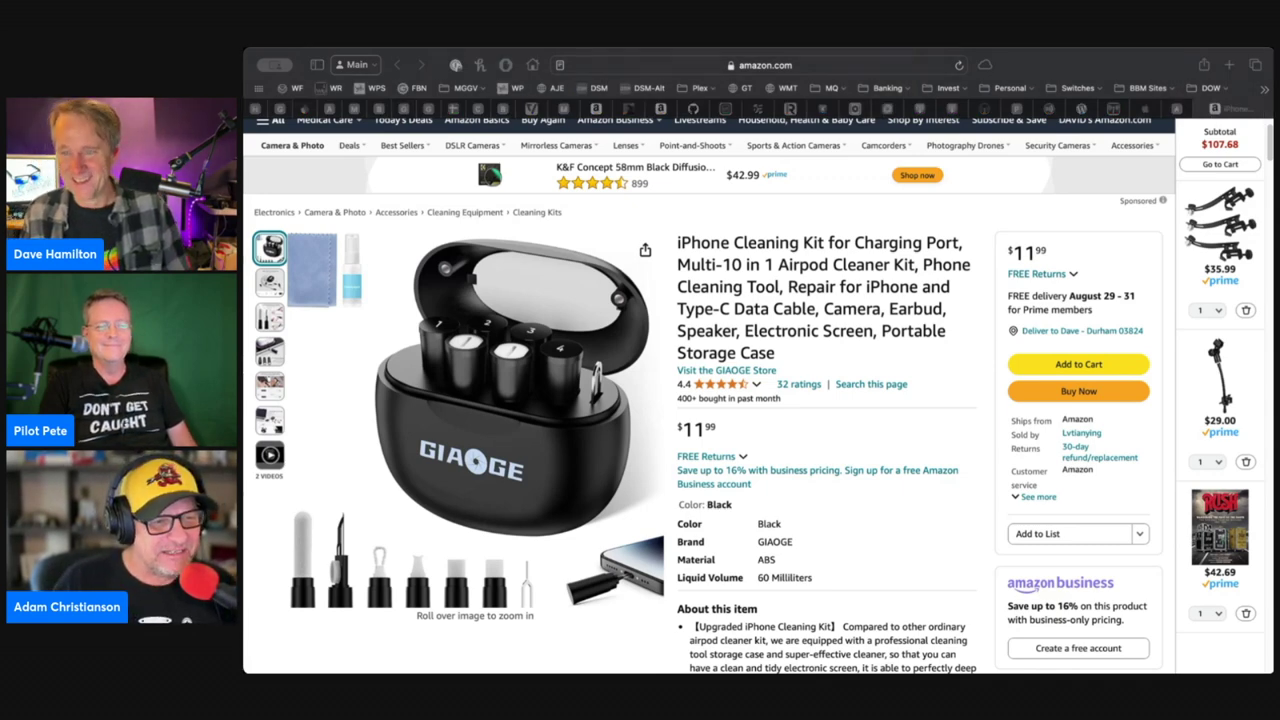
pyautogui.moveTo(1010, 339)
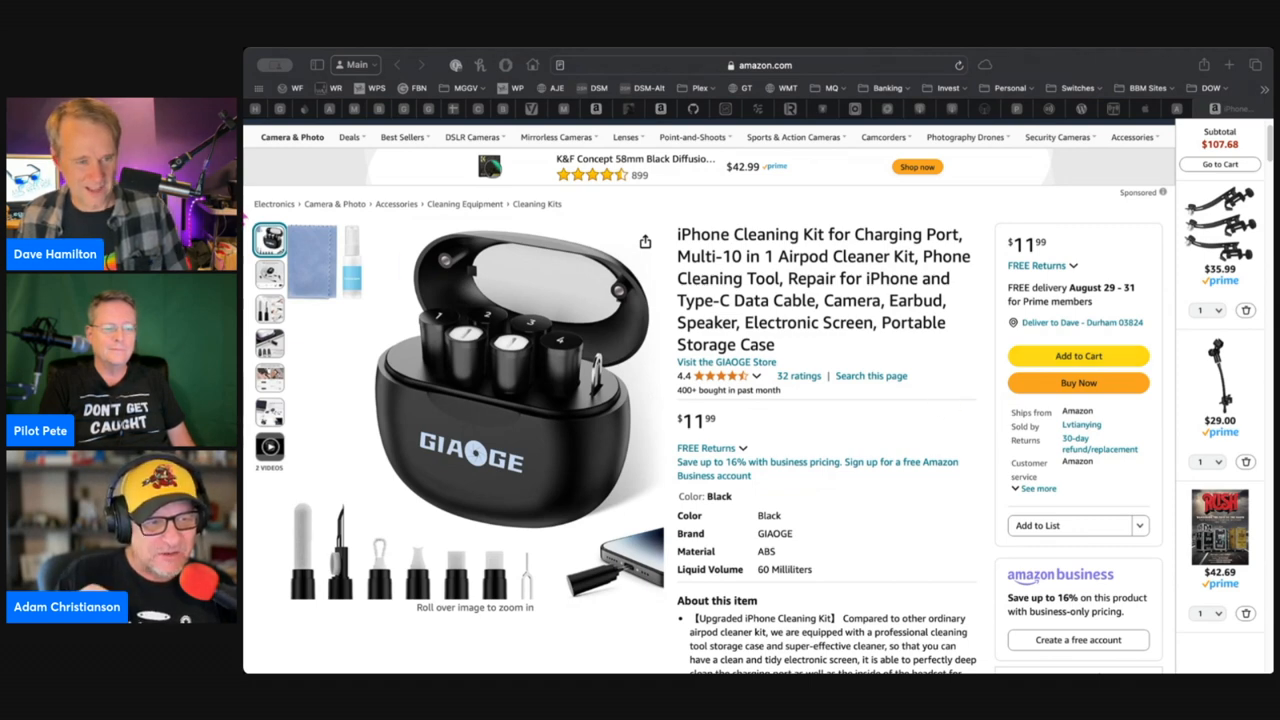
# Step: View the GIAOGE kit's cleaning, brush and before-and-after photos, then its product video
pyautogui.click(269, 275)
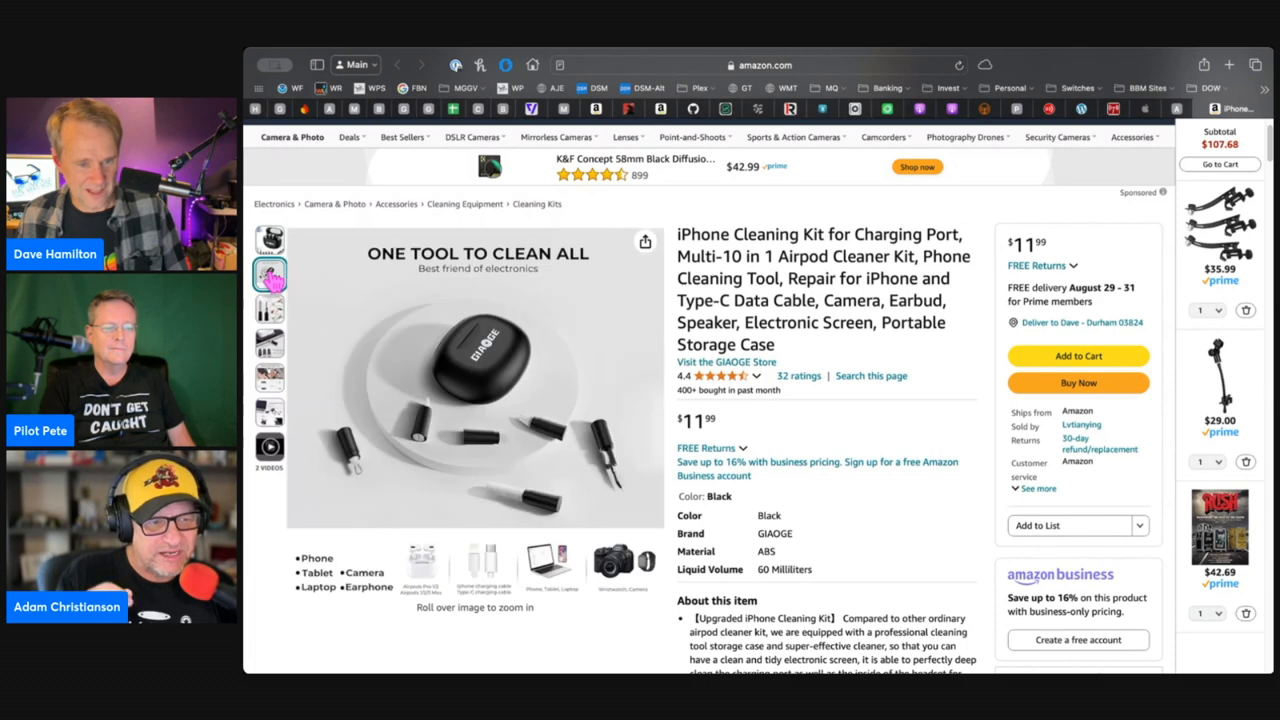
pyautogui.click(270, 310)
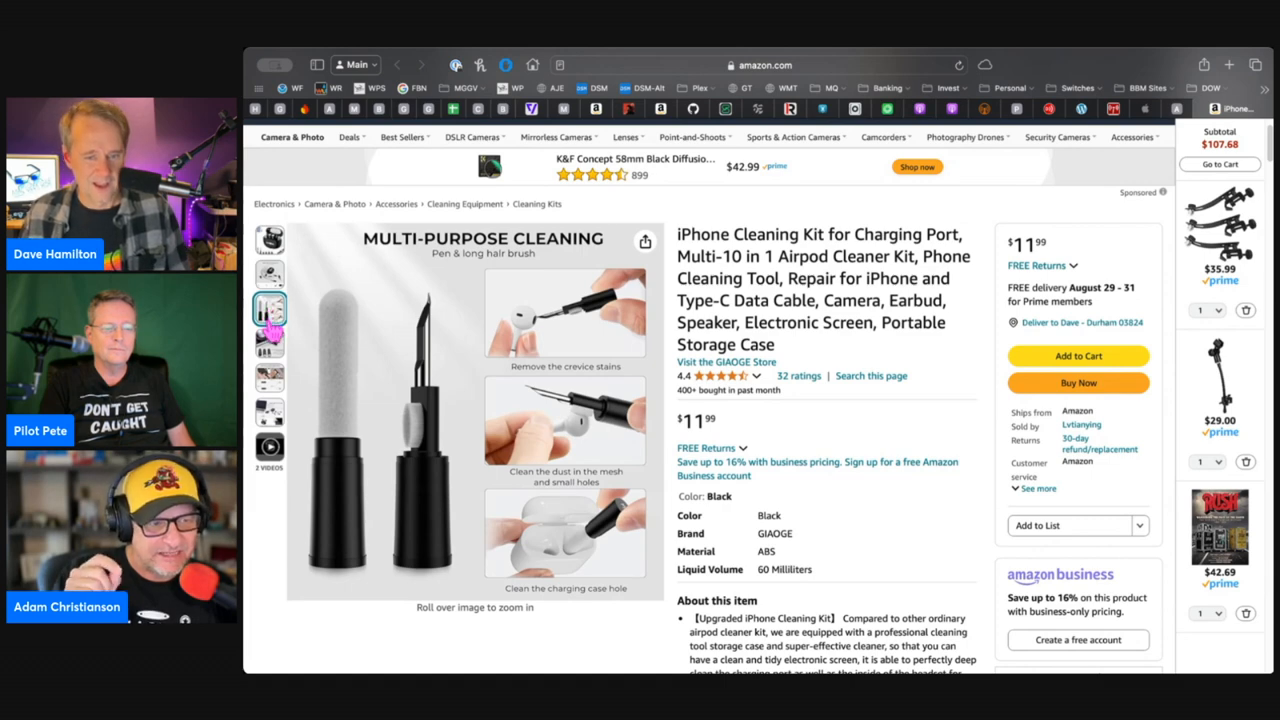
pyautogui.click(270, 343)
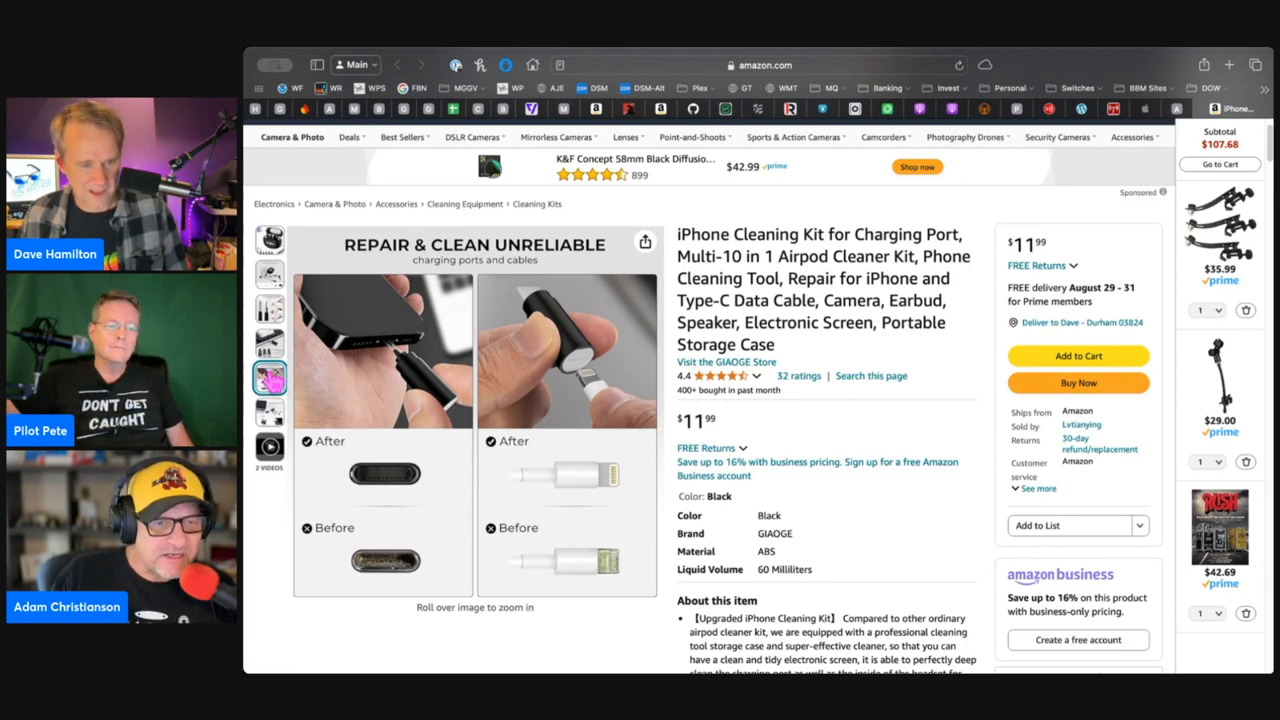
pyautogui.click(269, 447)
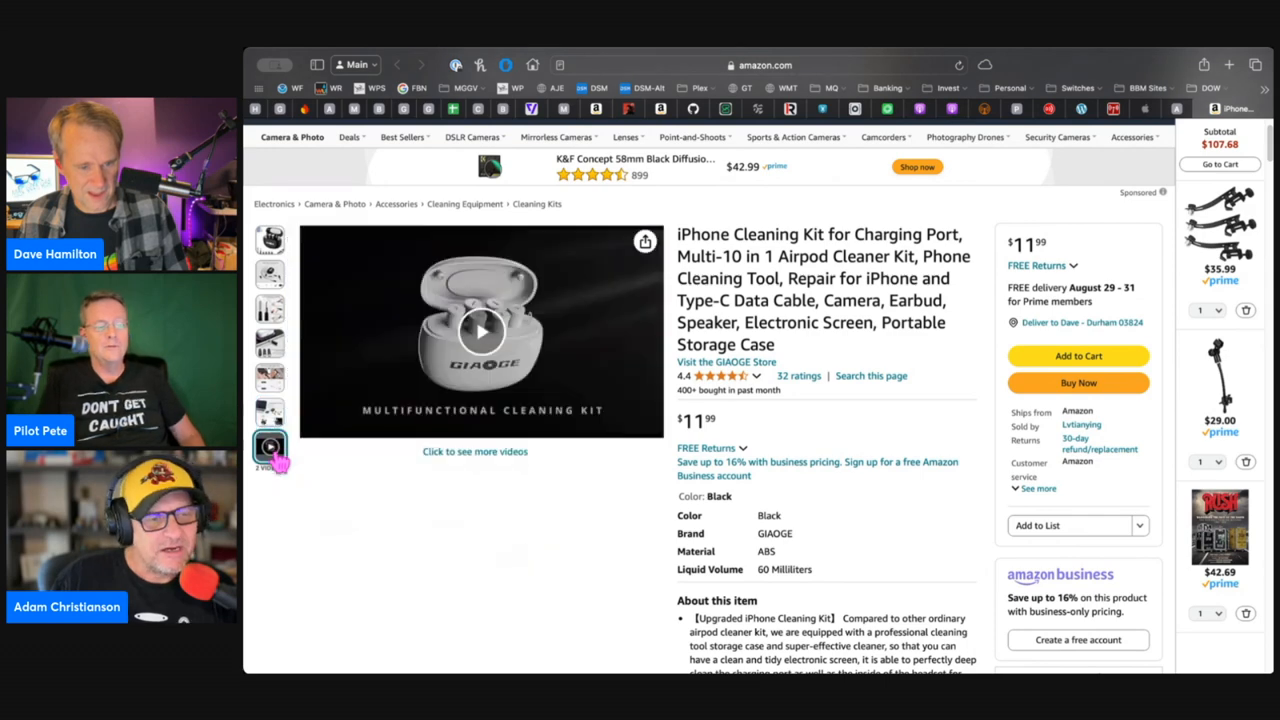
# Step: Step back through the before-and-after and multi-purpose cleaning brush photos
pyautogui.click(269, 378)
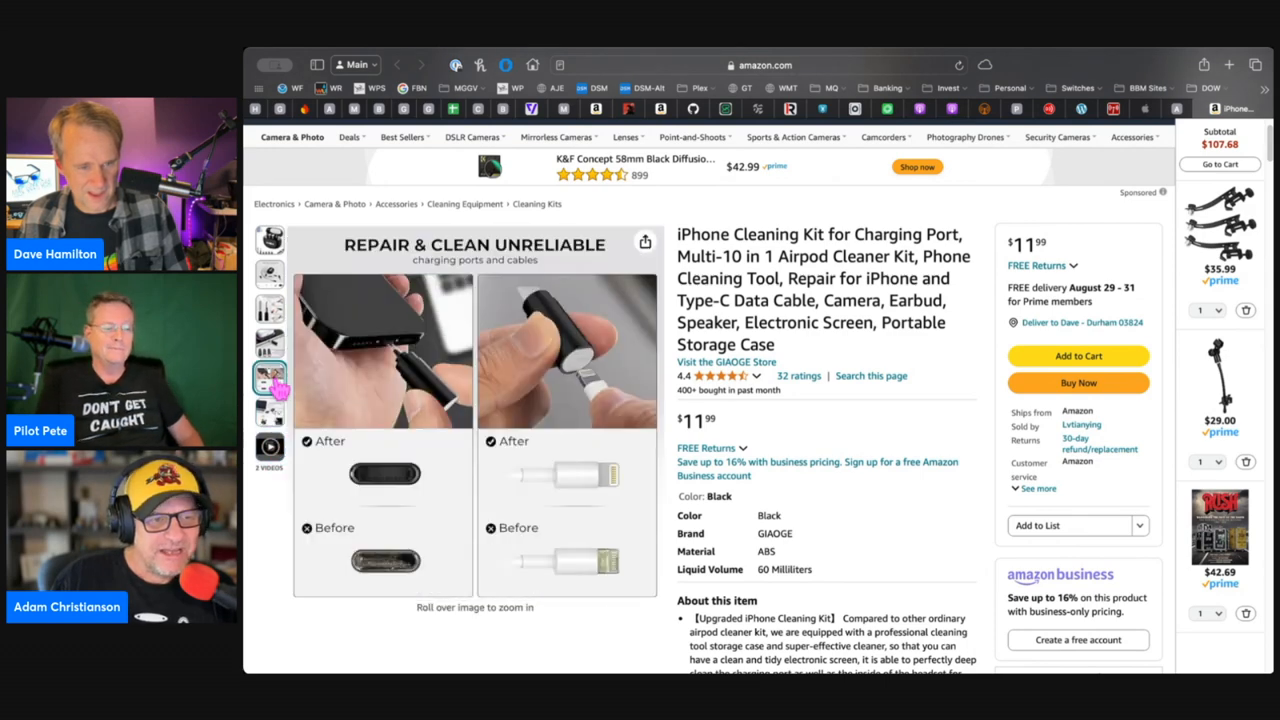
pyautogui.click(270, 310)
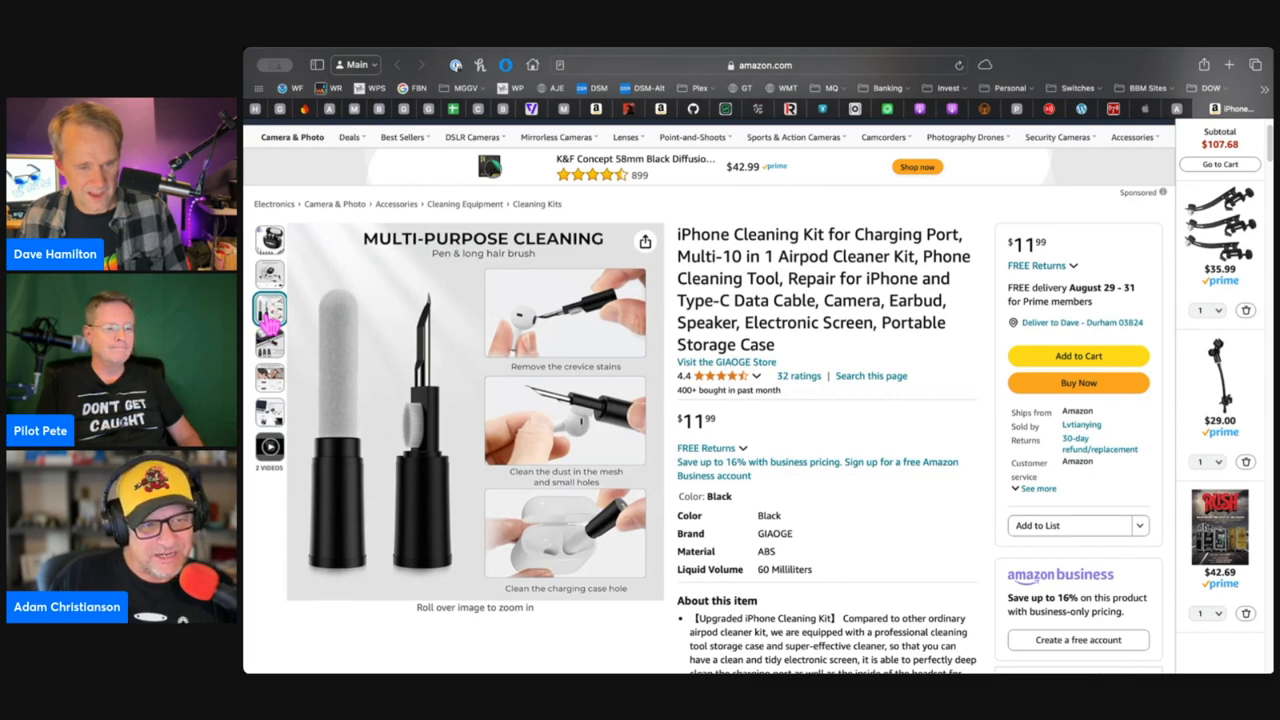
pyautogui.click(270, 277)
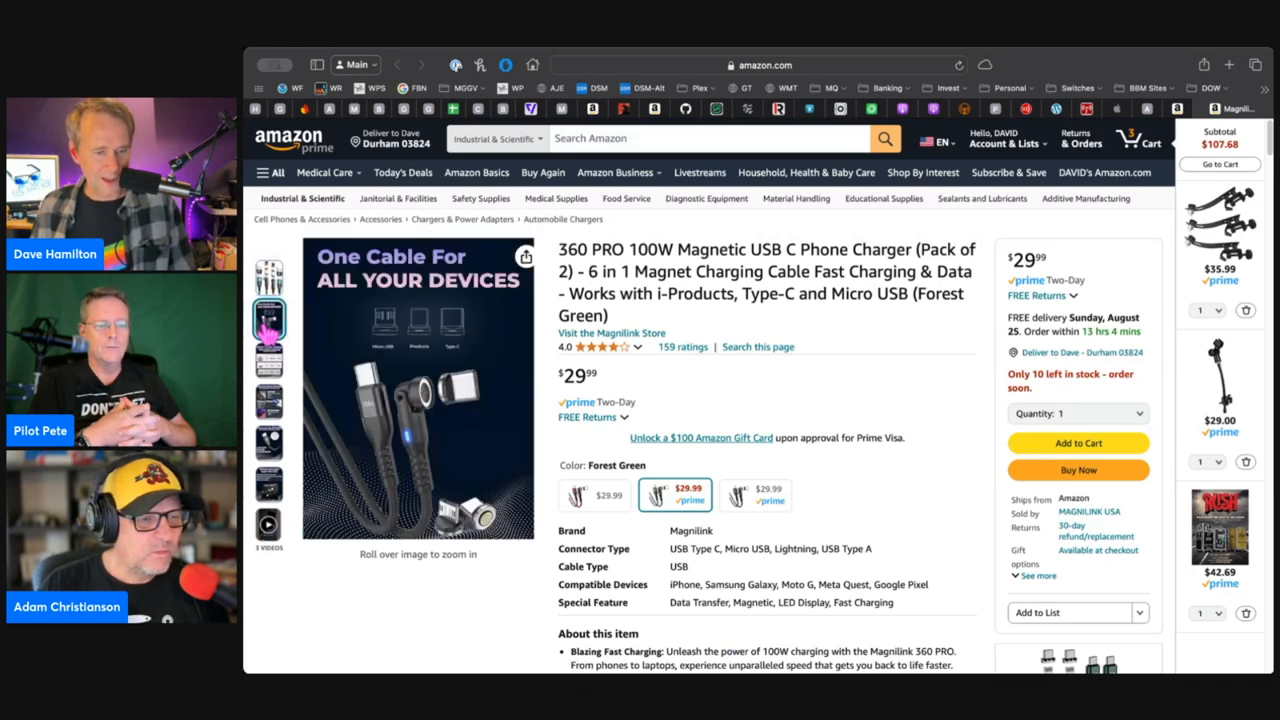
pyautogui.click(268, 360)
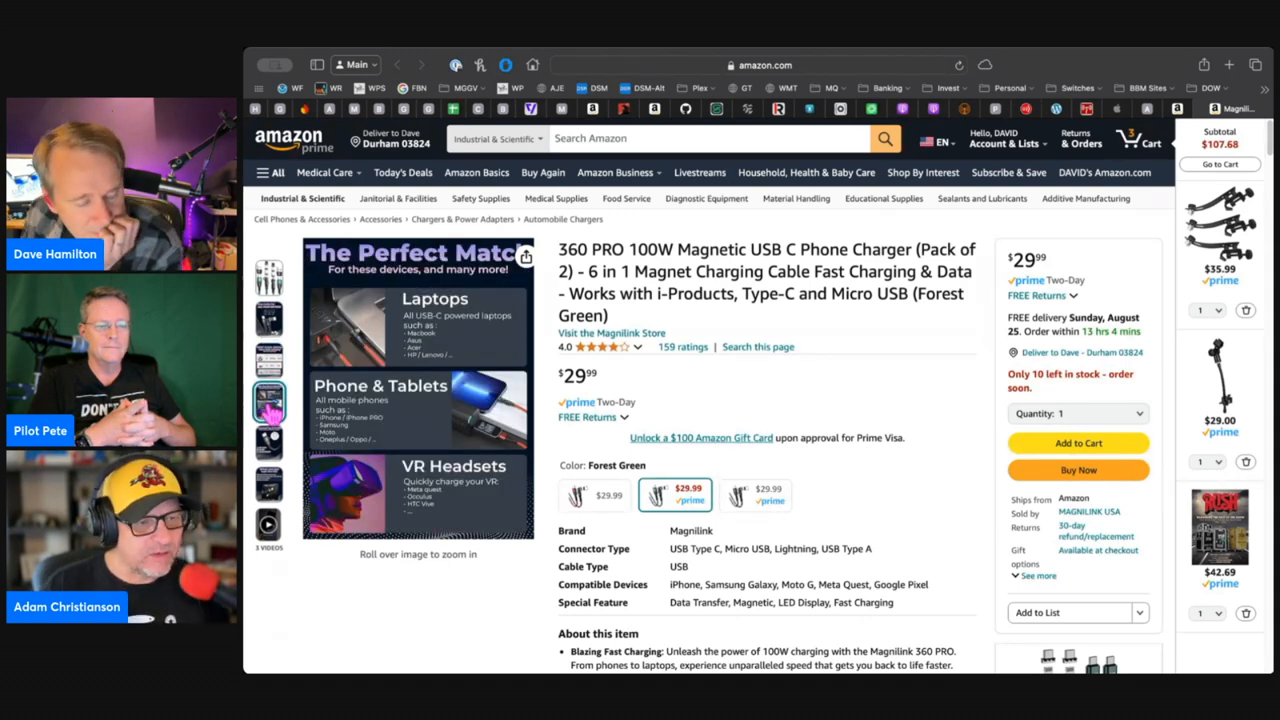
pyautogui.click(269, 440)
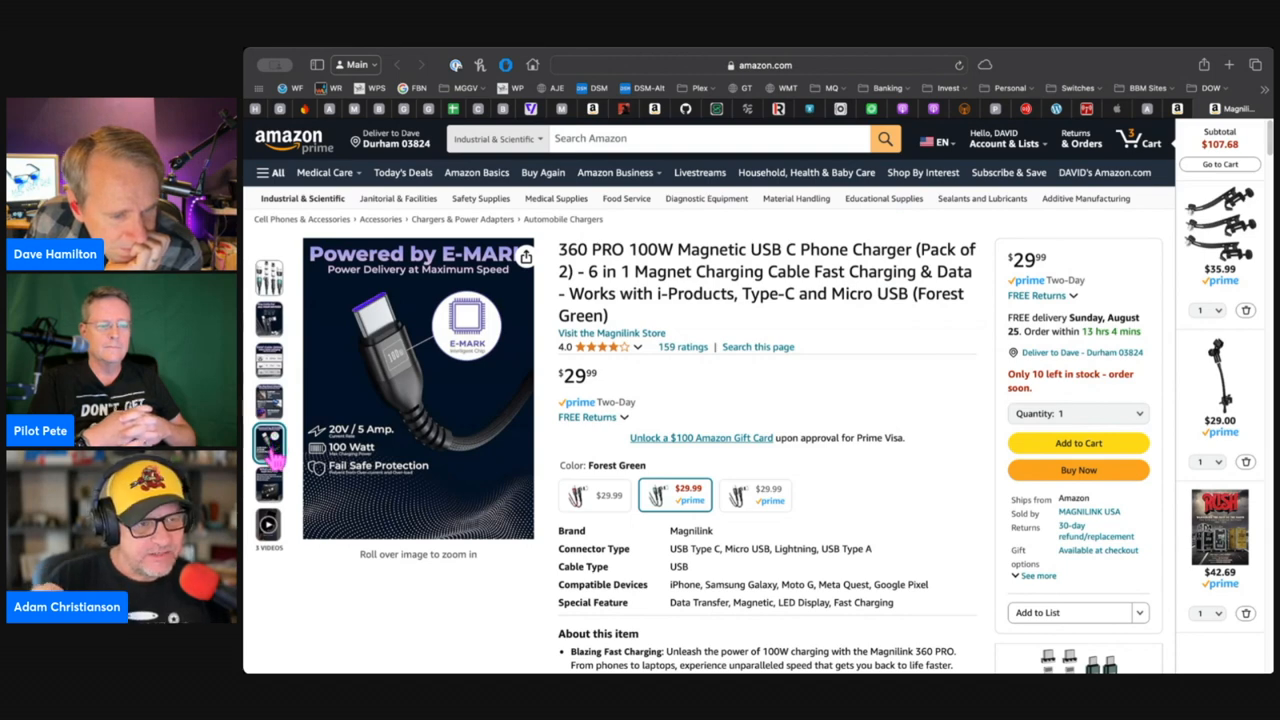
pyautogui.click(268, 483)
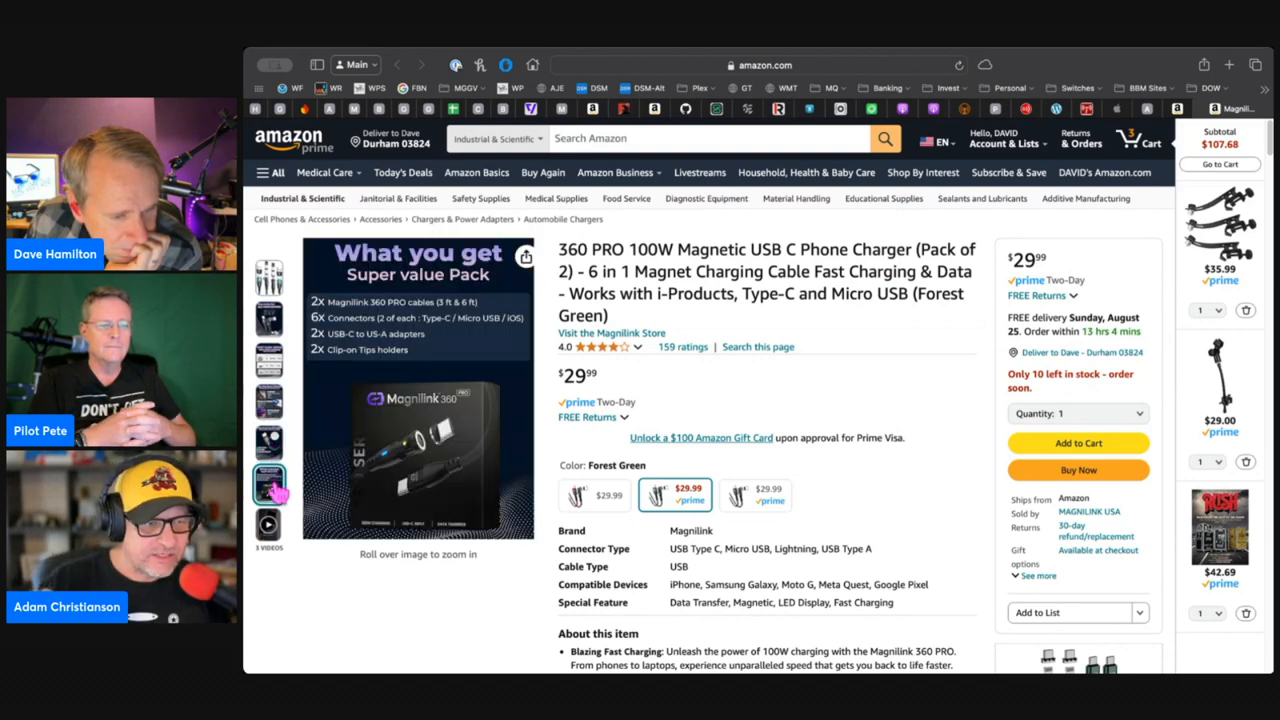
pyautogui.click(268, 524)
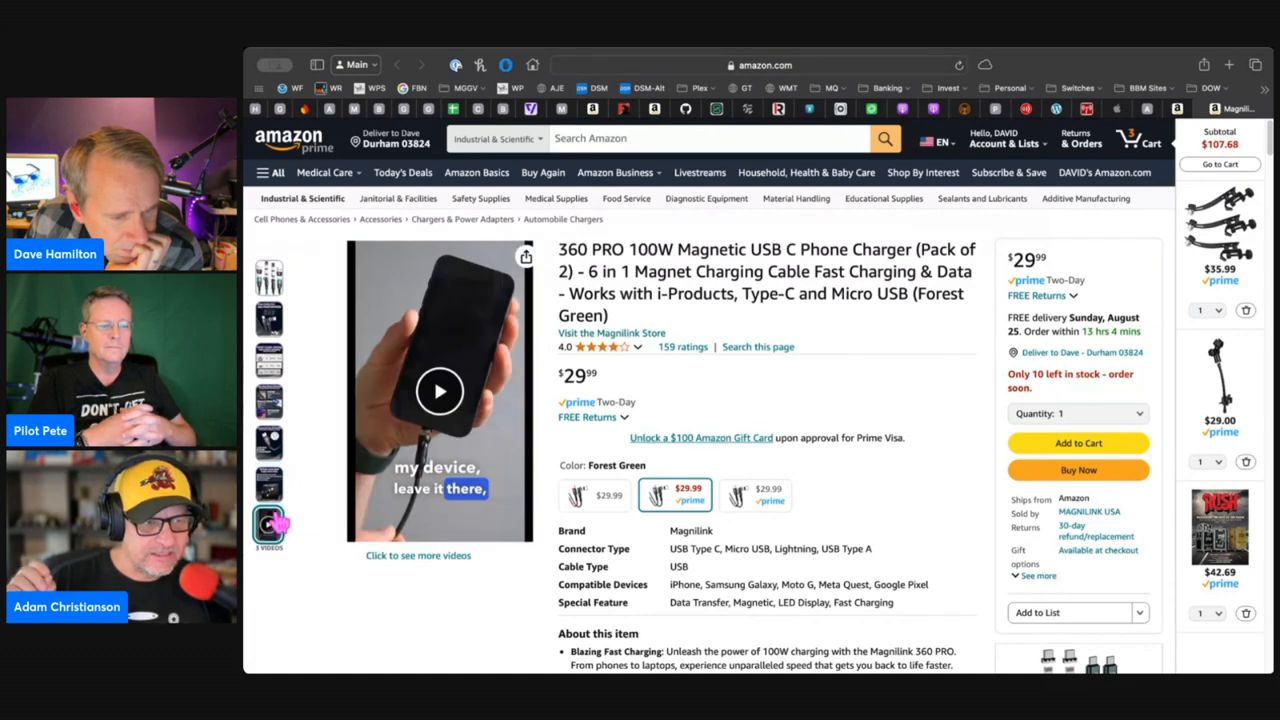
pyautogui.click(269, 360)
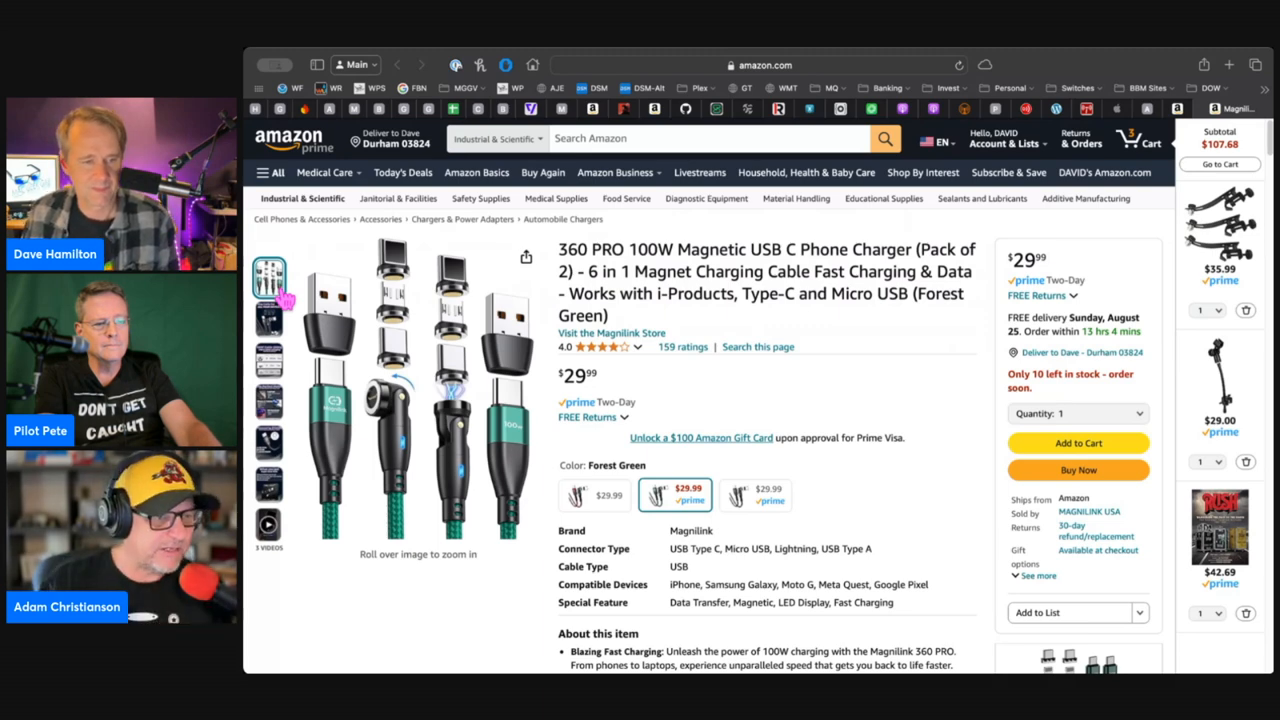
pyautogui.click(268, 319)
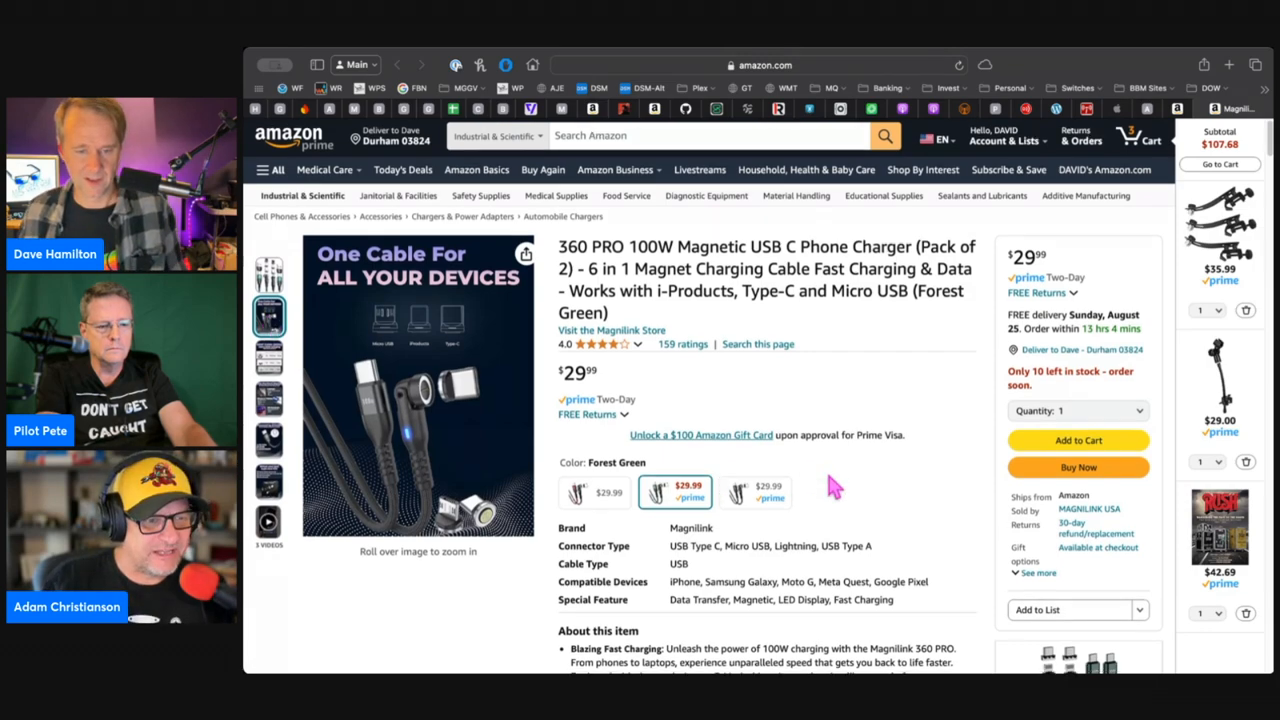
# Step: Scroll the Magnilink page to the $63.95 bundle and four-star cable suggestions
pyautogui.scroll(-3)
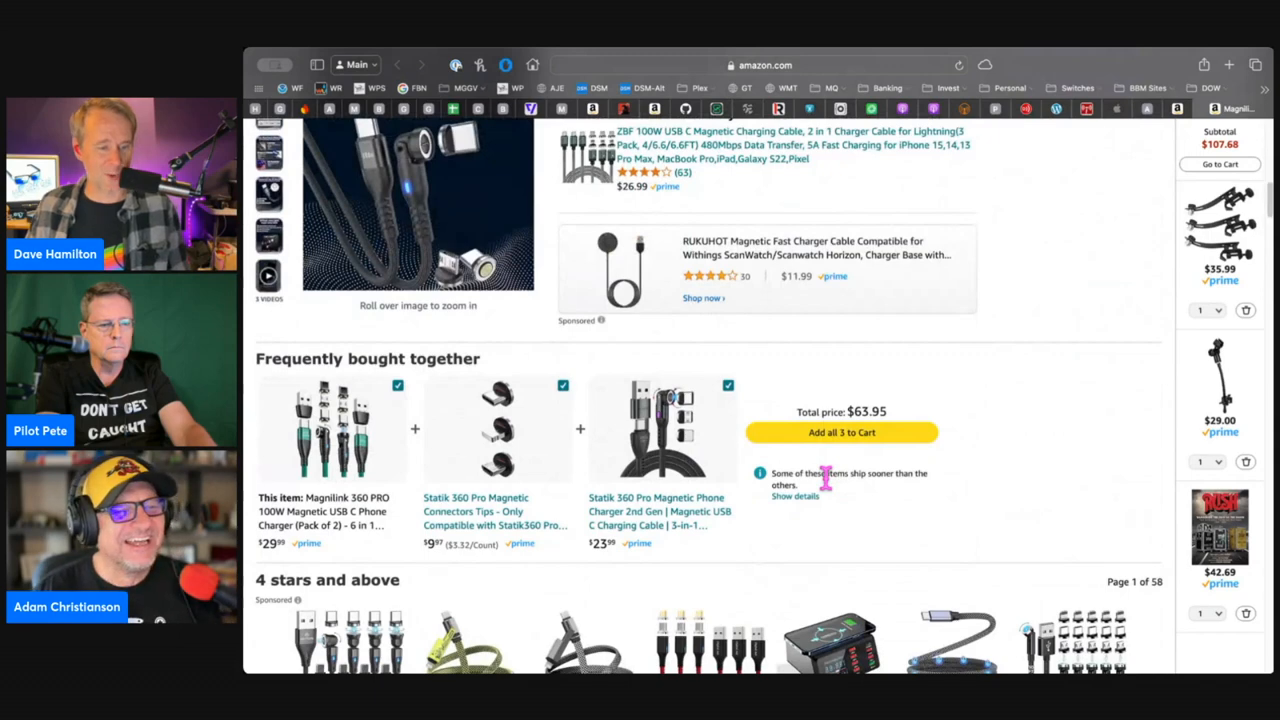
pyautogui.moveTo(673, 504)
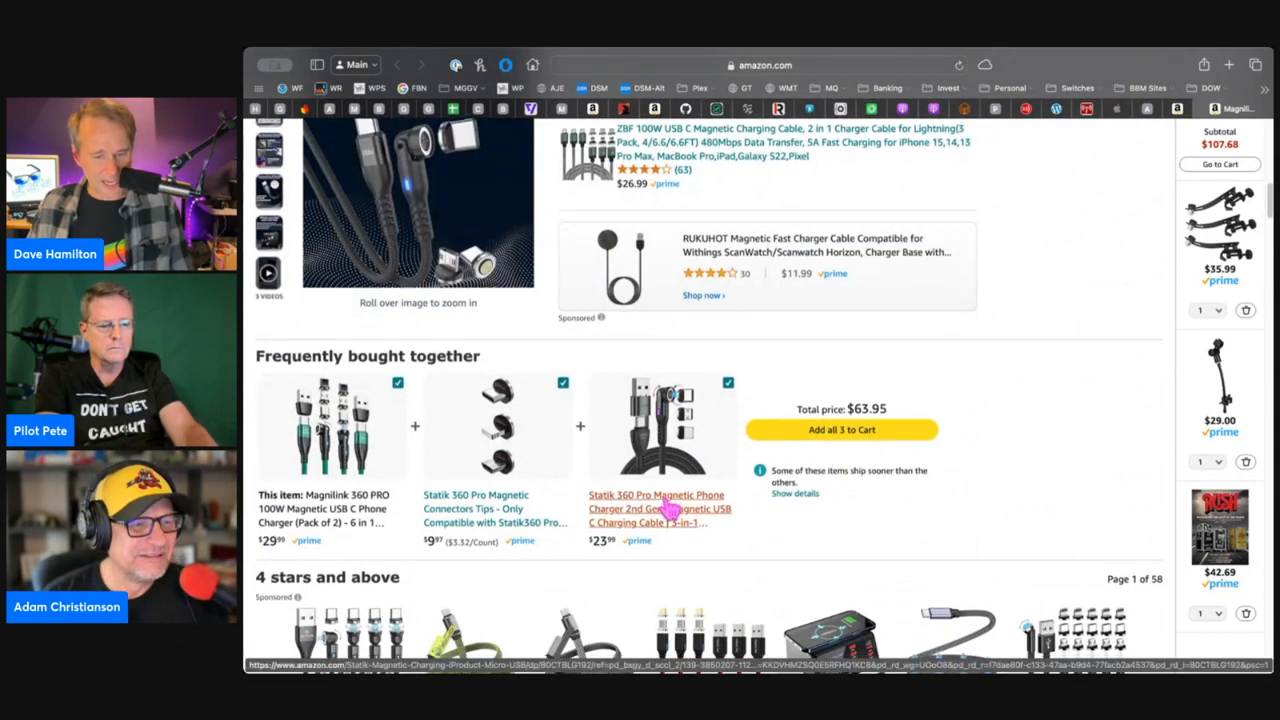
pyautogui.scroll(-3)
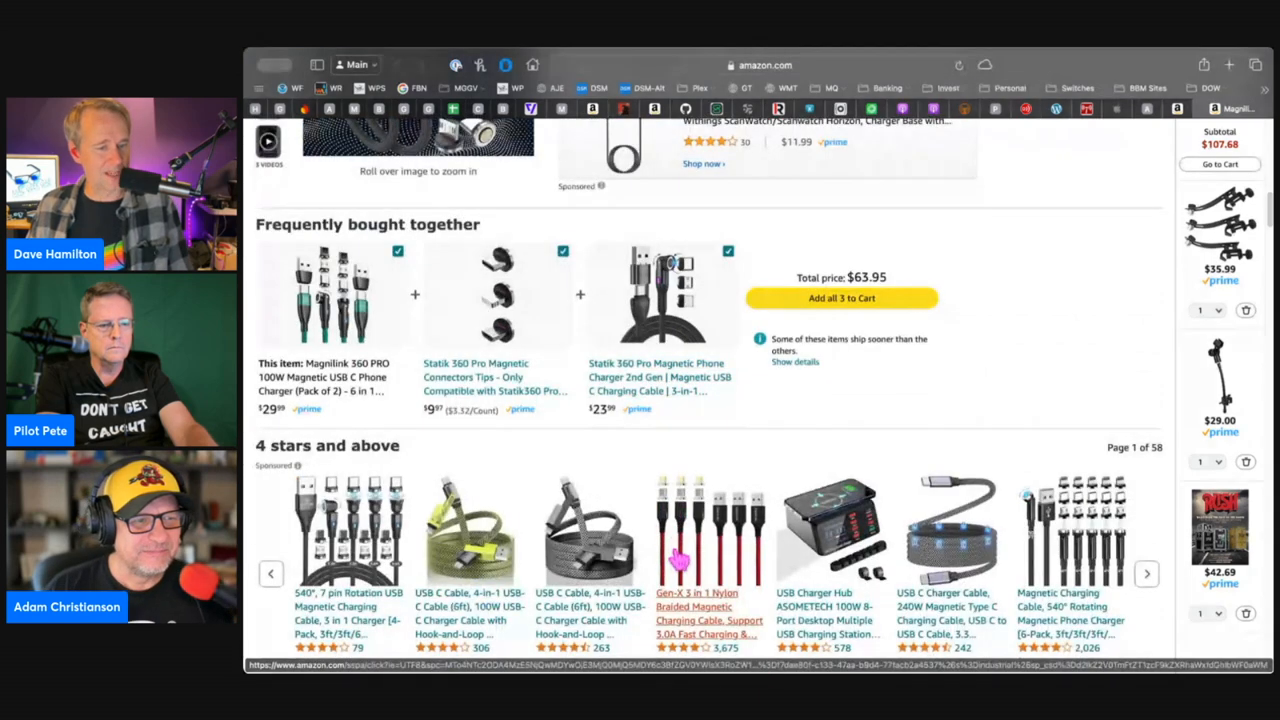
pyautogui.scroll(-3)
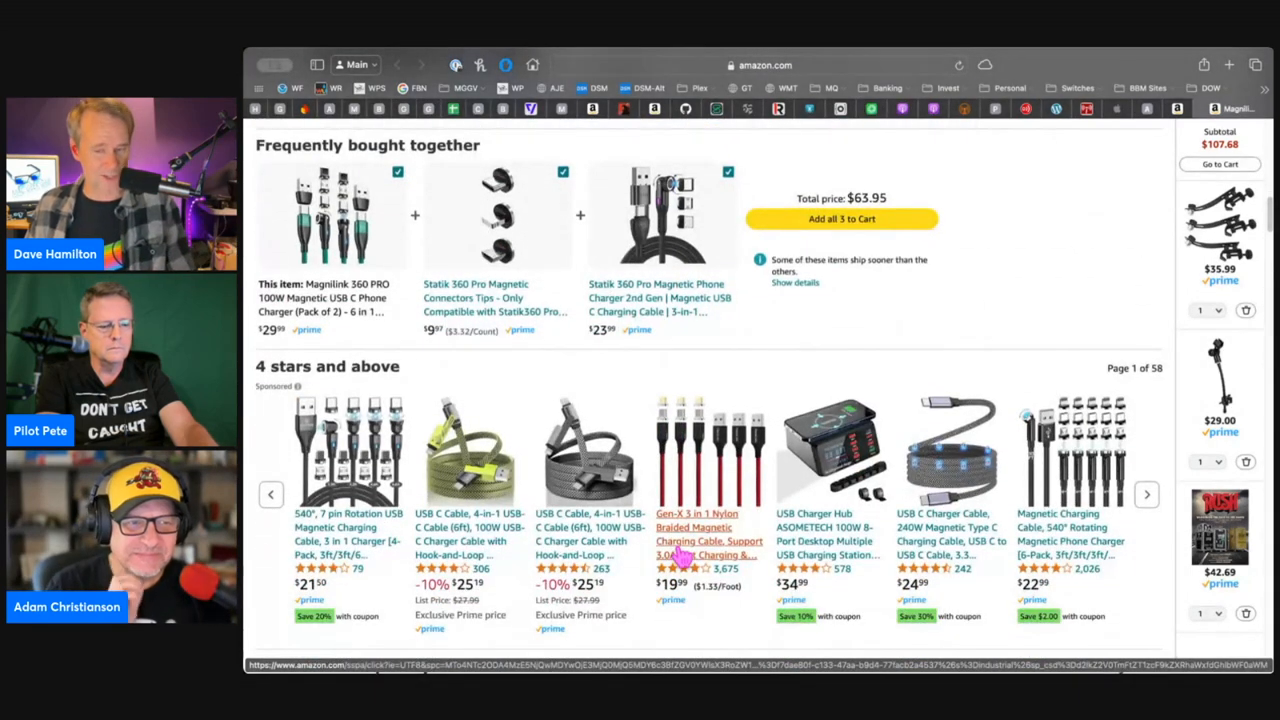